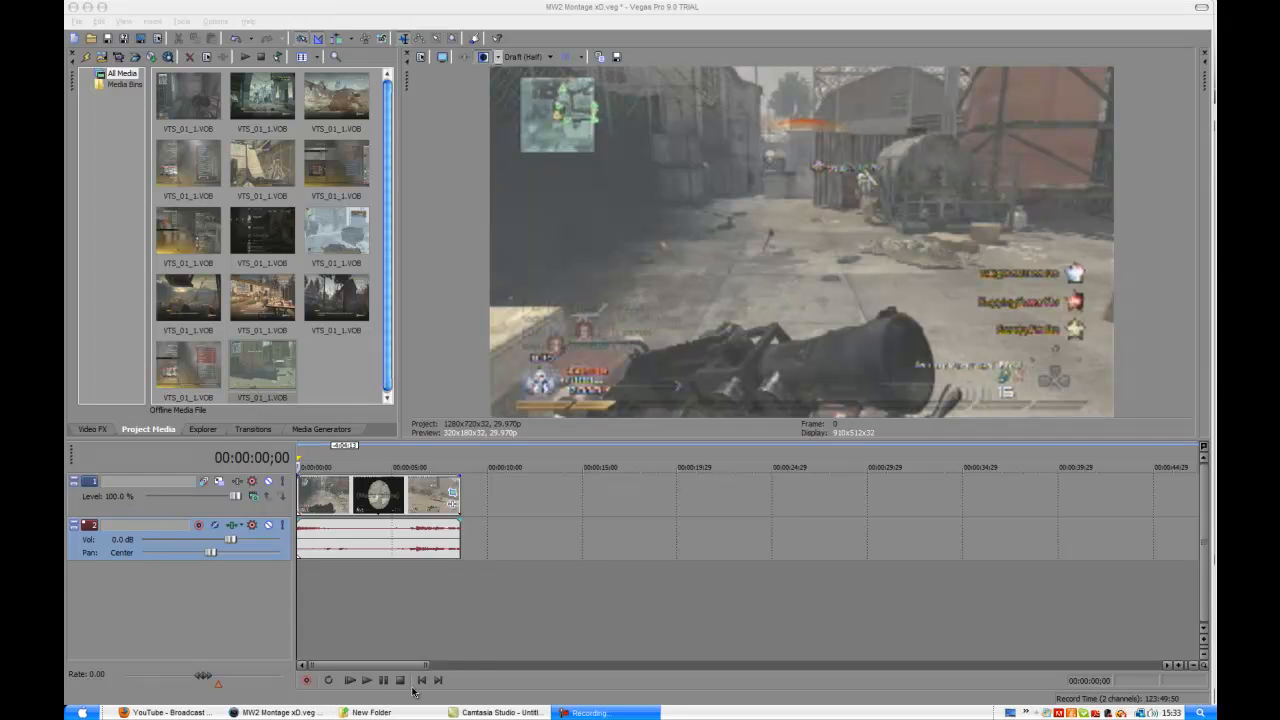
pyautogui.moveTo(348, 680)
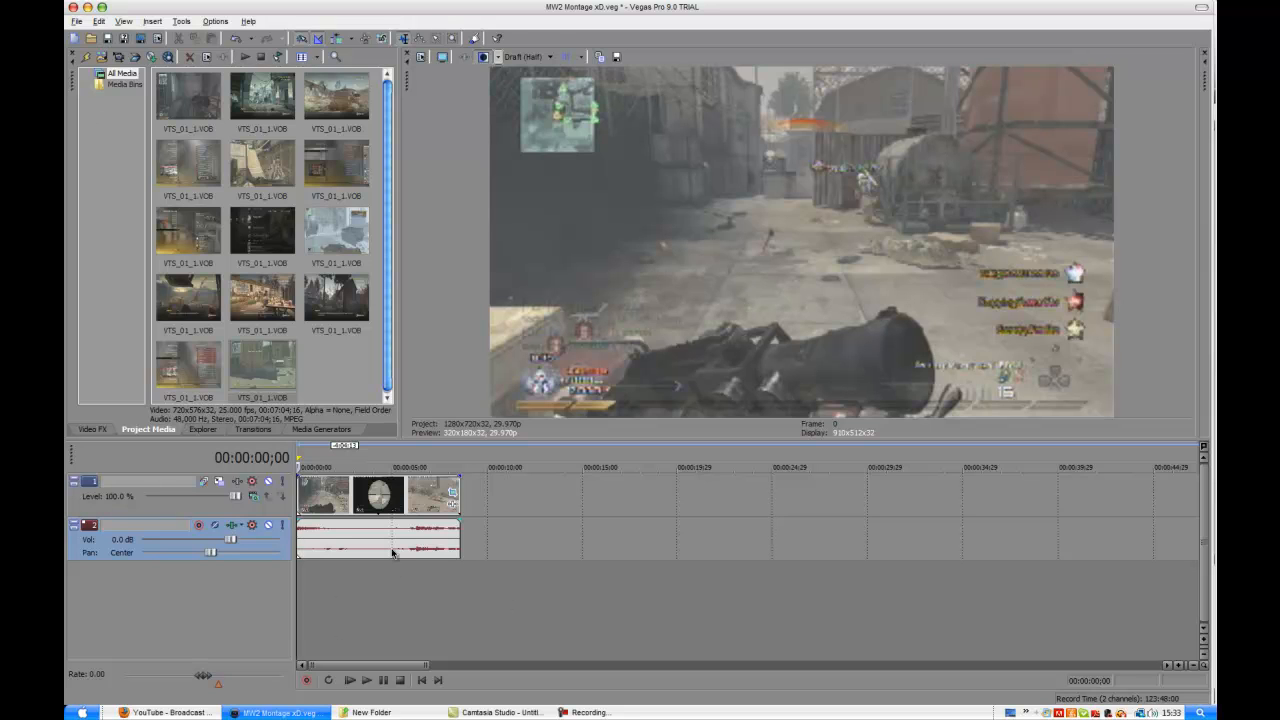
pyautogui.moveTo(664, 370)
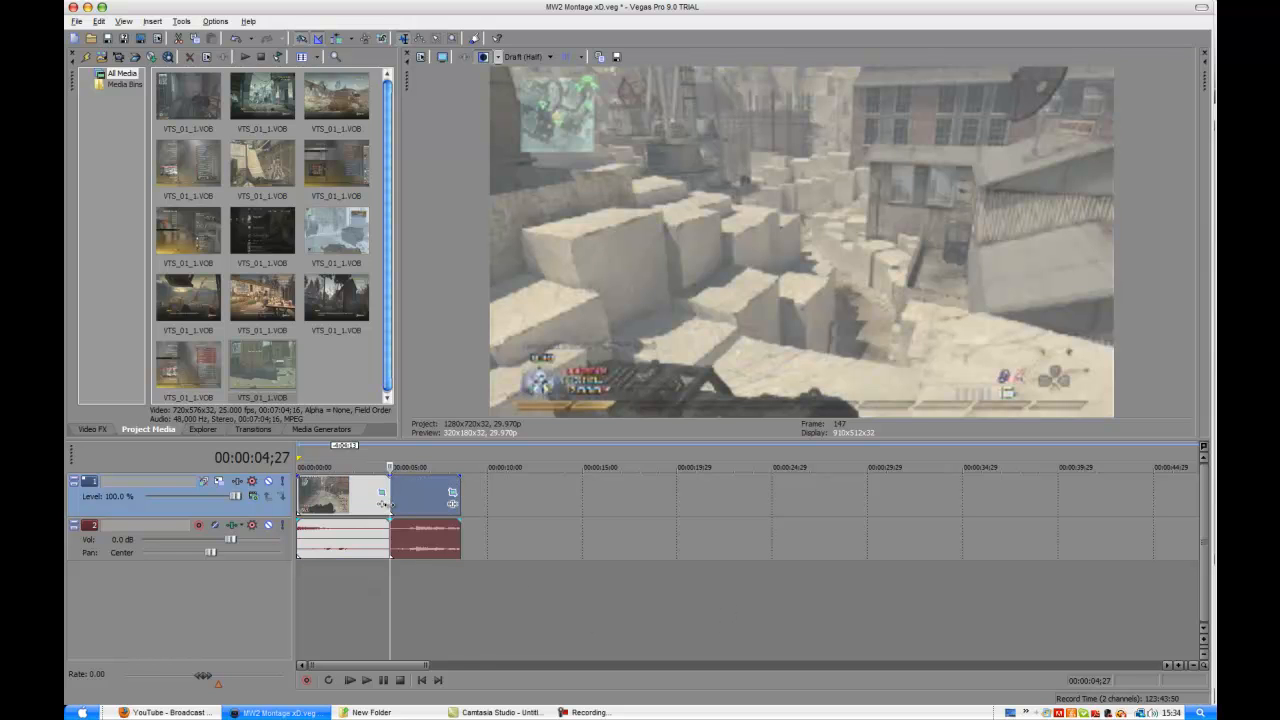
# Step: Choose Best > Full preview quality from the dropdown above the preview window
pyautogui.click(552, 56)
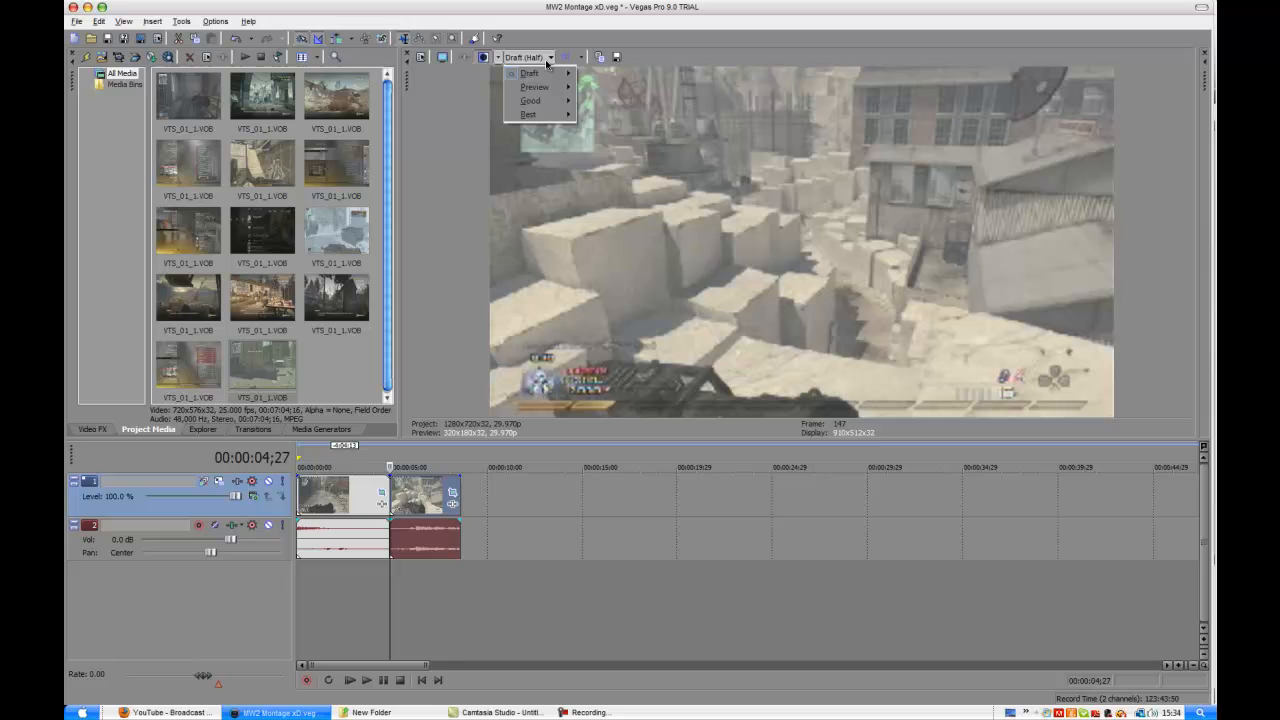
pyautogui.moveTo(528, 114)
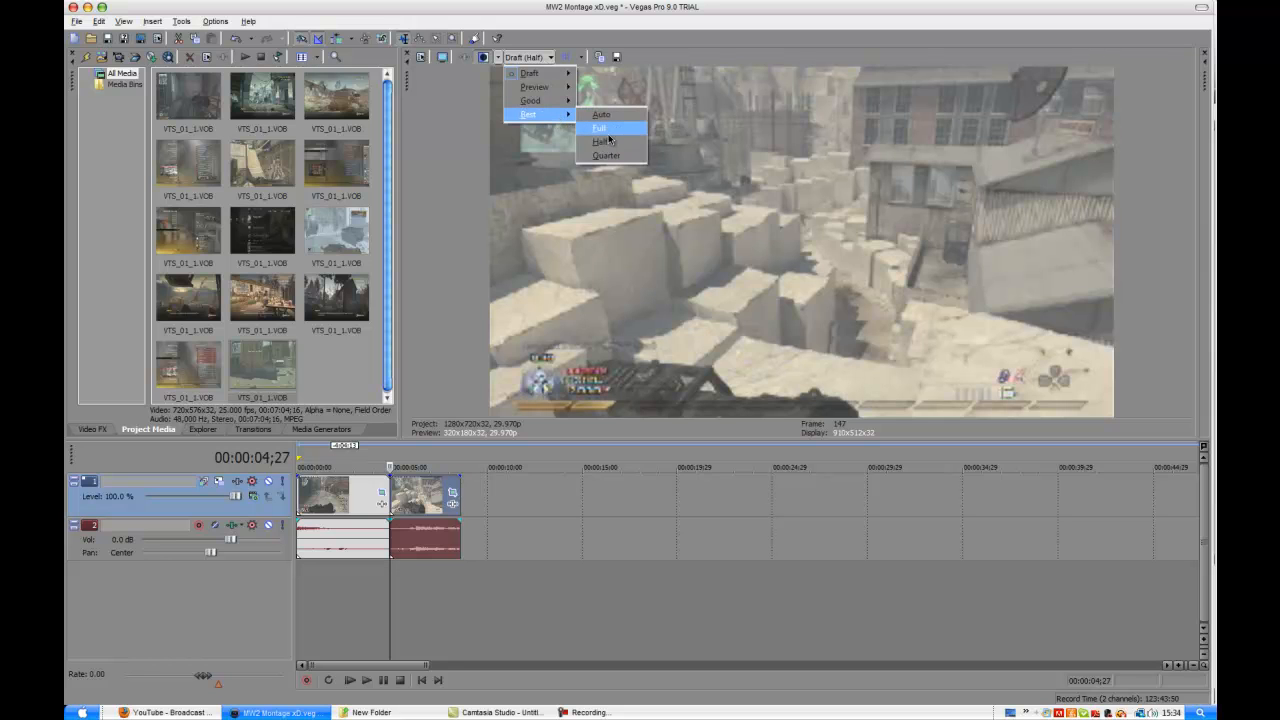
pyautogui.moveTo(528, 114)
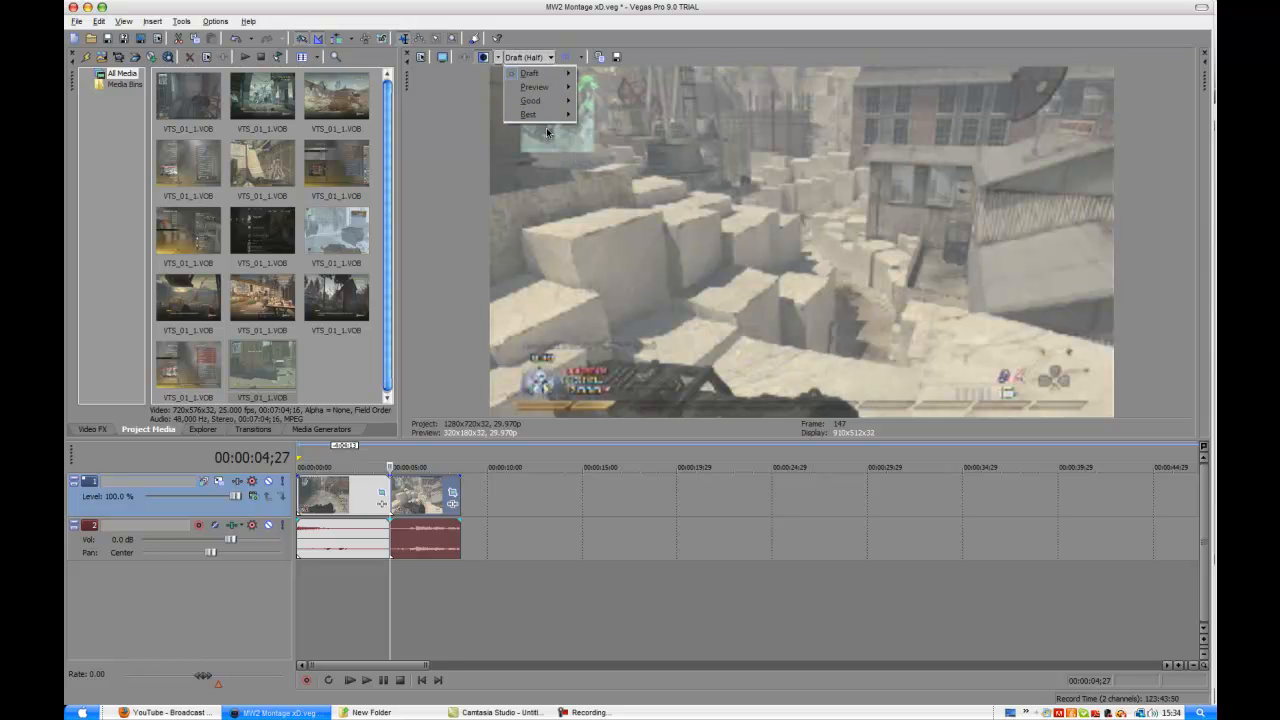
pyautogui.click(528, 114)
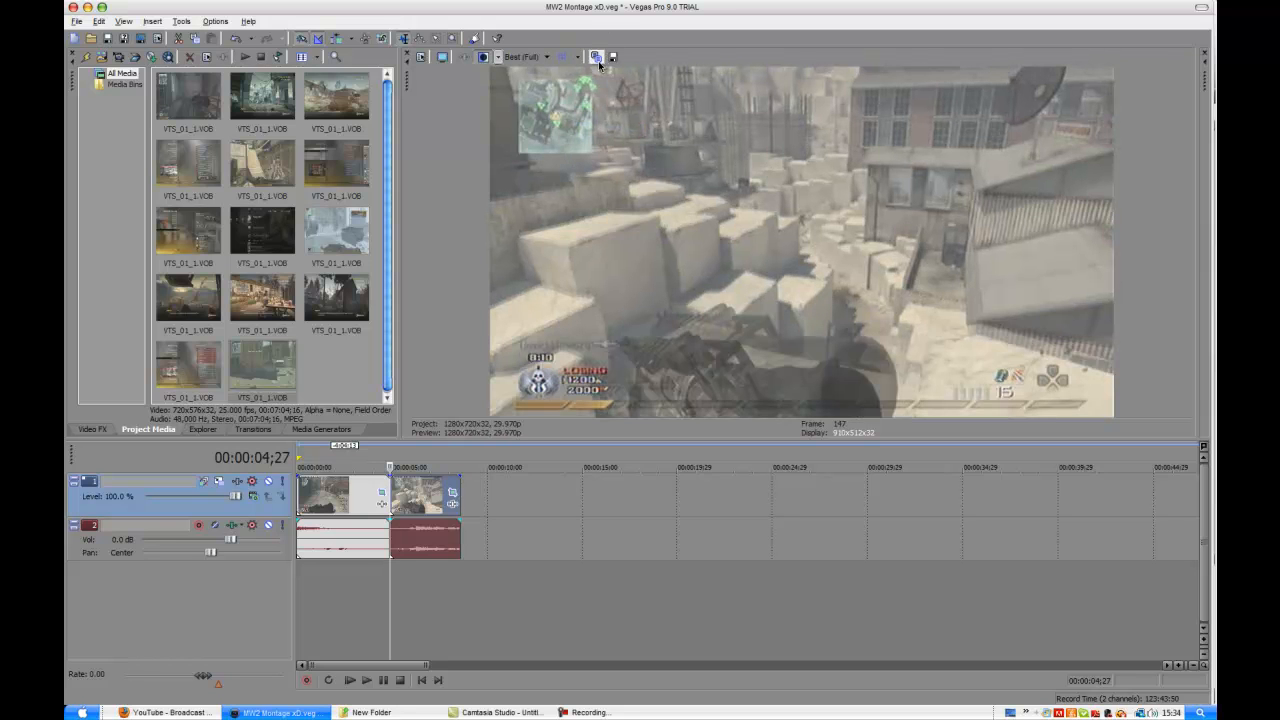
pyautogui.moveTo(612, 56)
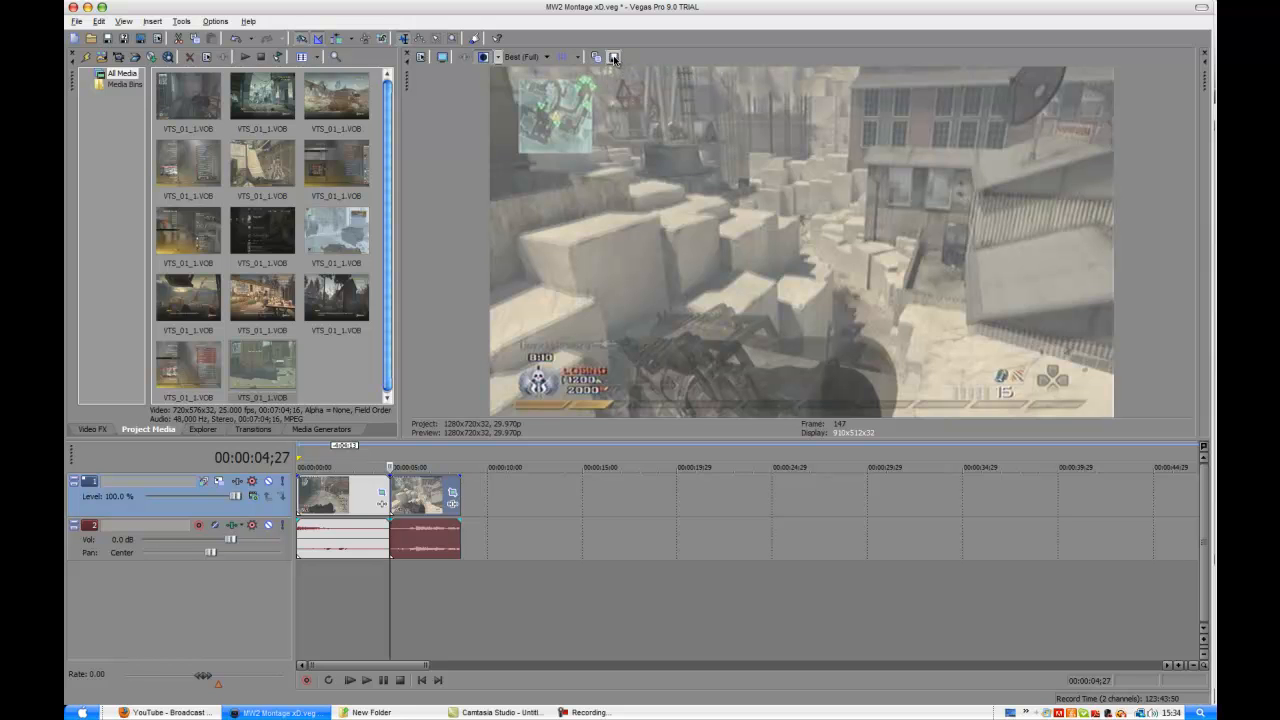
# Step: Save the current preview frame as a JPEG still named 'qual' on the Desktop
pyautogui.click(612, 56)
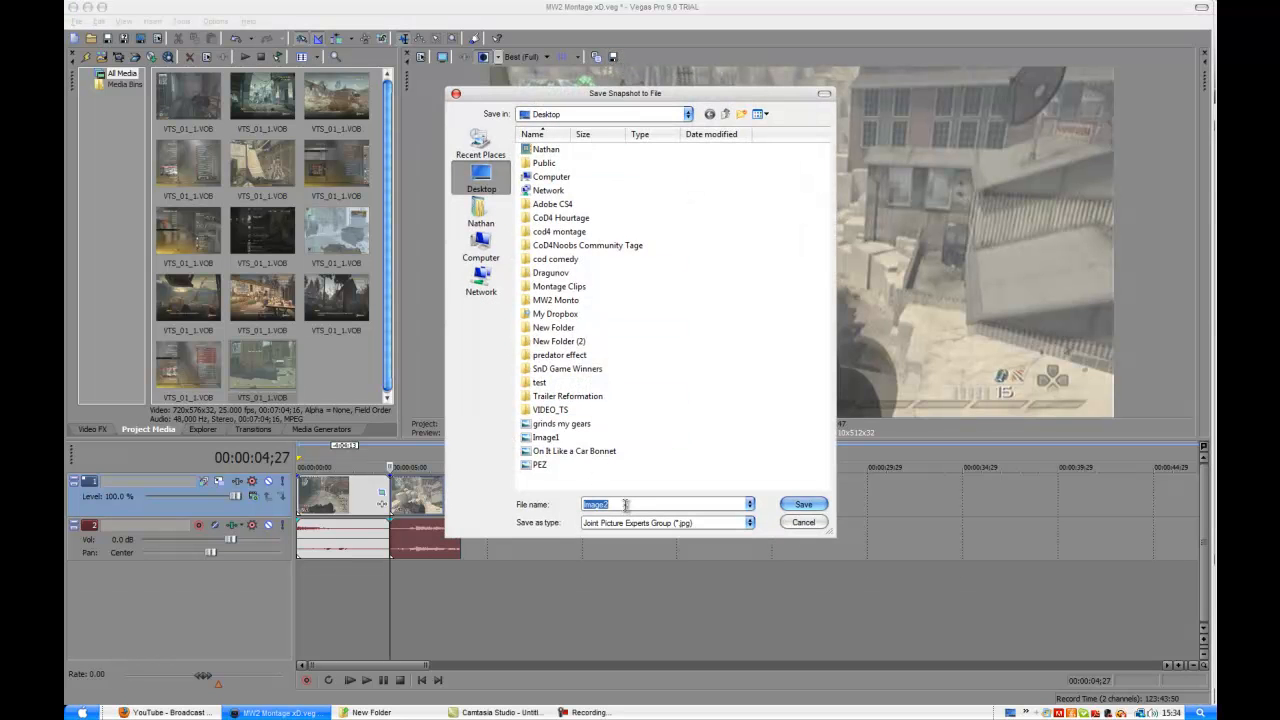
pyautogui.write('qual')
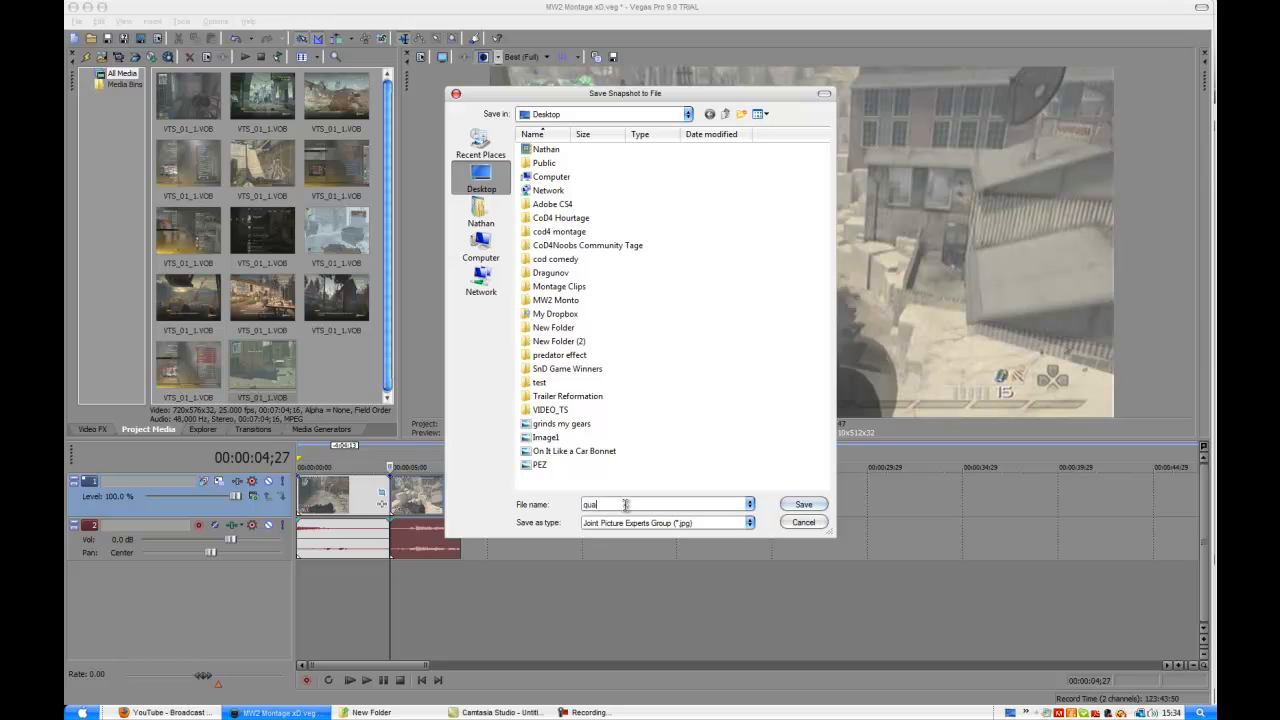
pyautogui.click(804, 504)
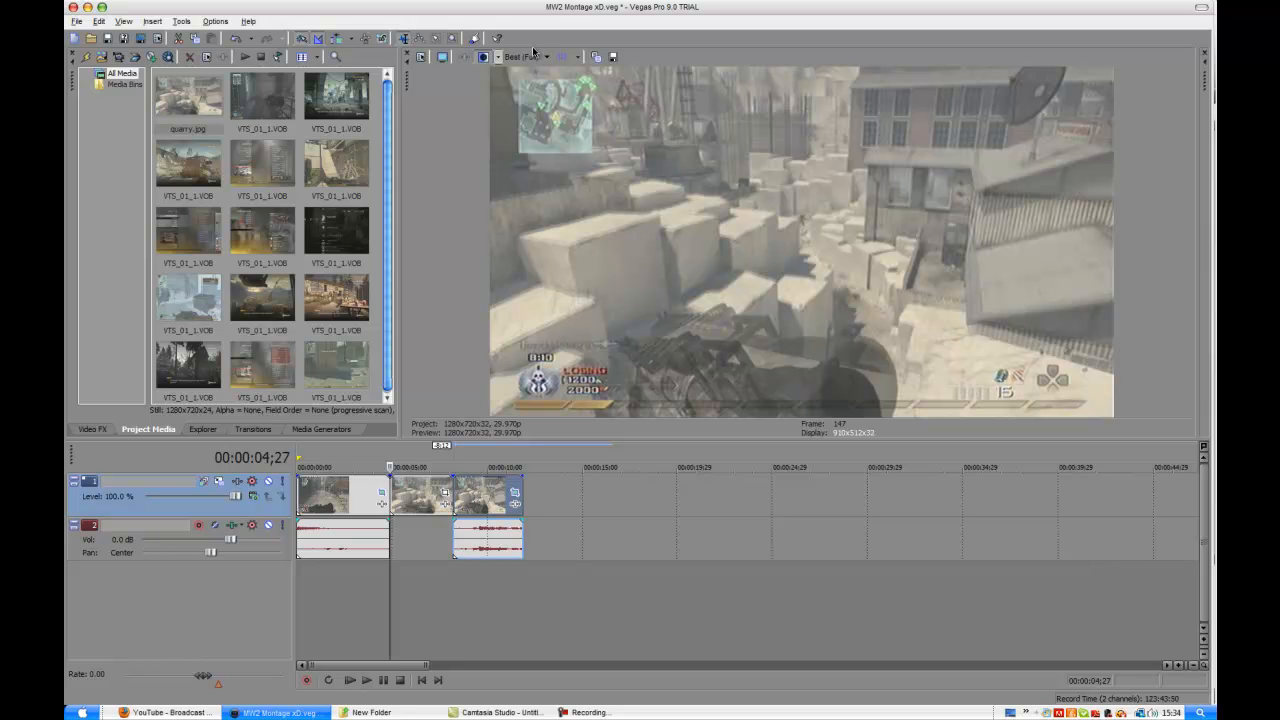
pyautogui.click(532, 56)
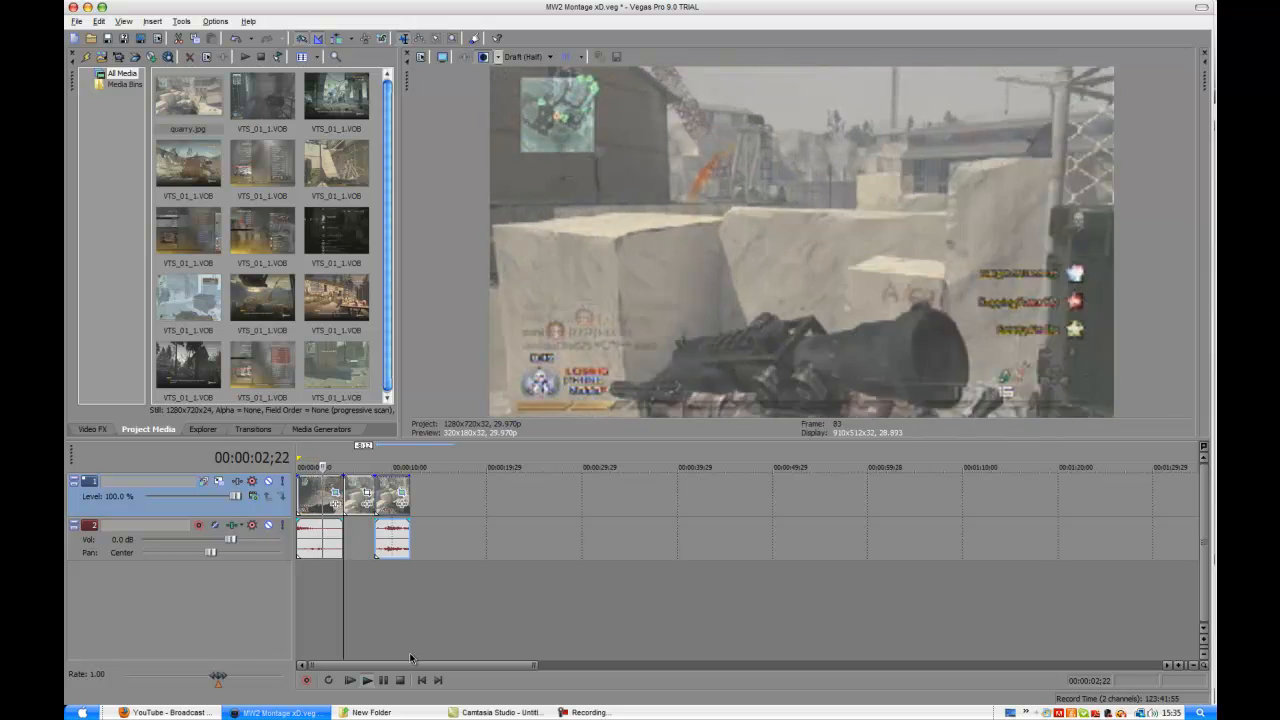
pyautogui.click(350, 680)
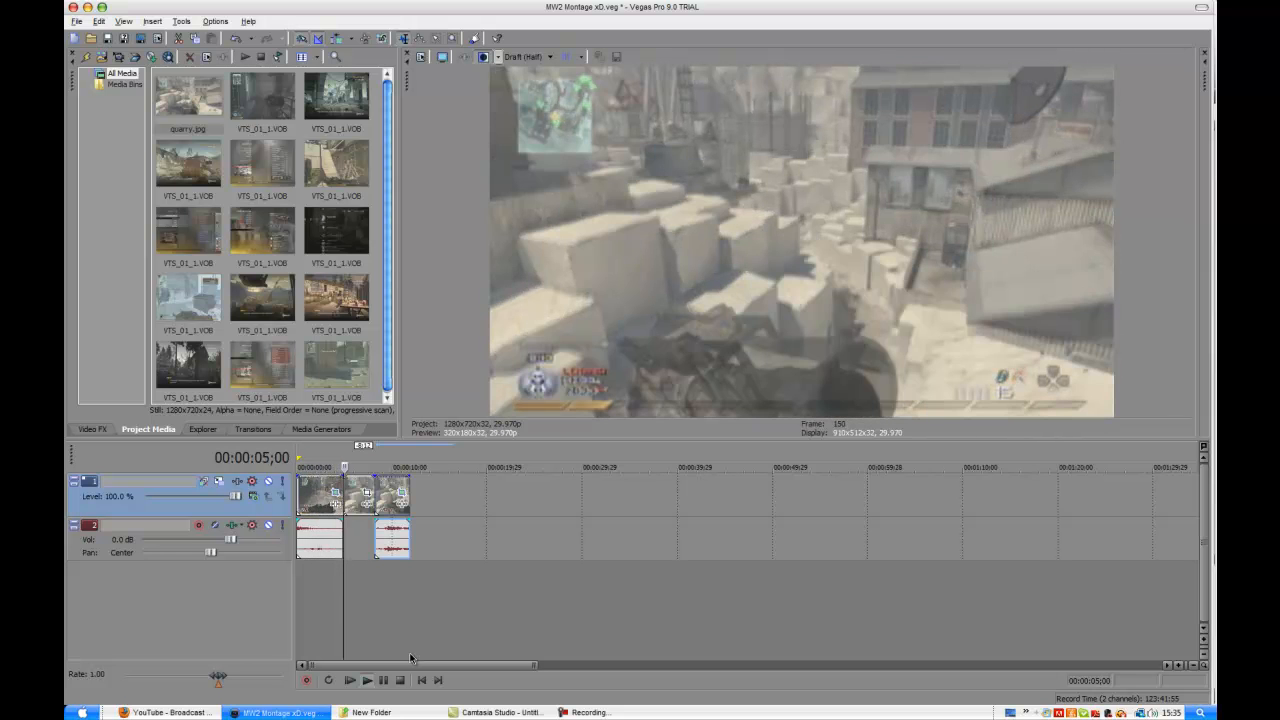
pyautogui.click(366, 680)
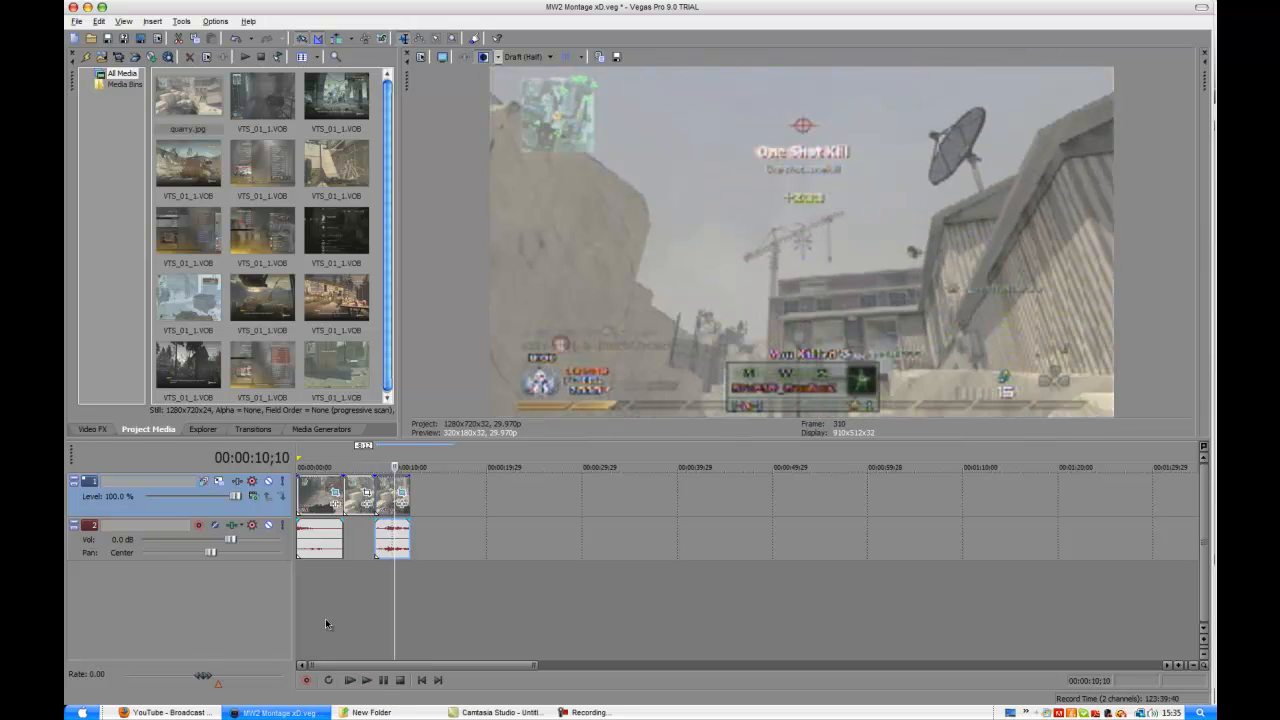
pyautogui.click(552, 56)
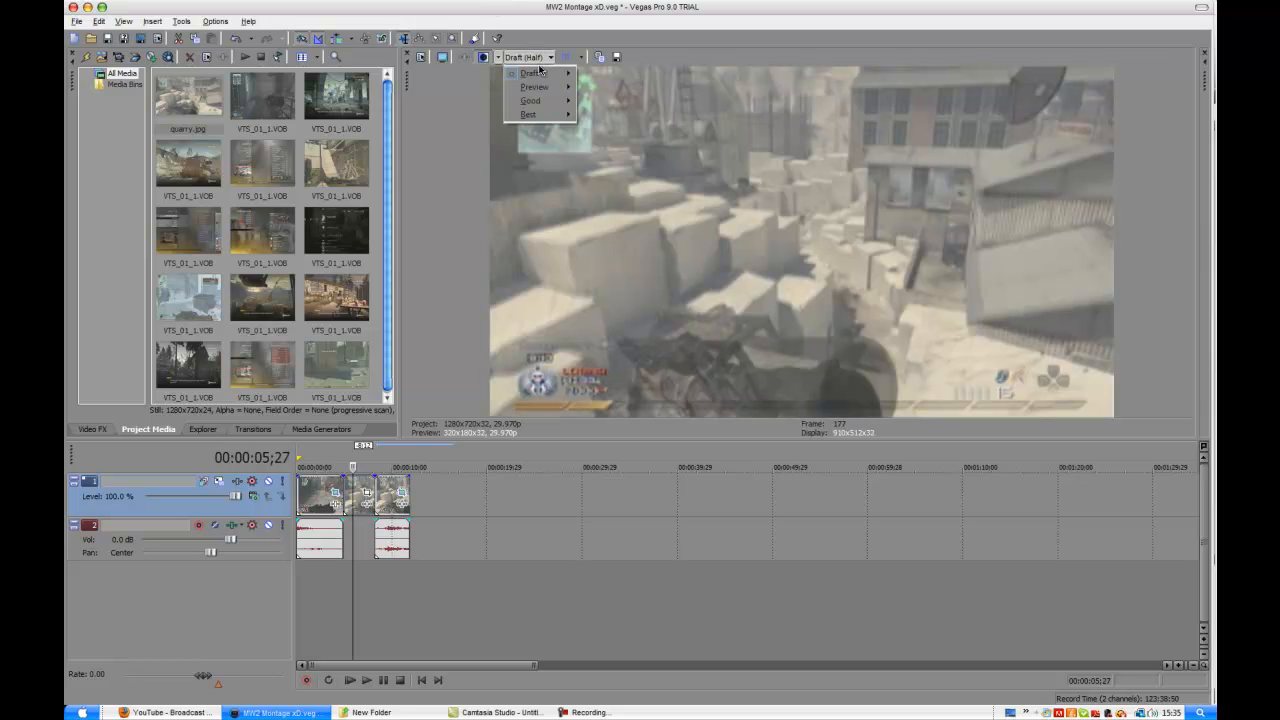
pyautogui.click(528, 114)
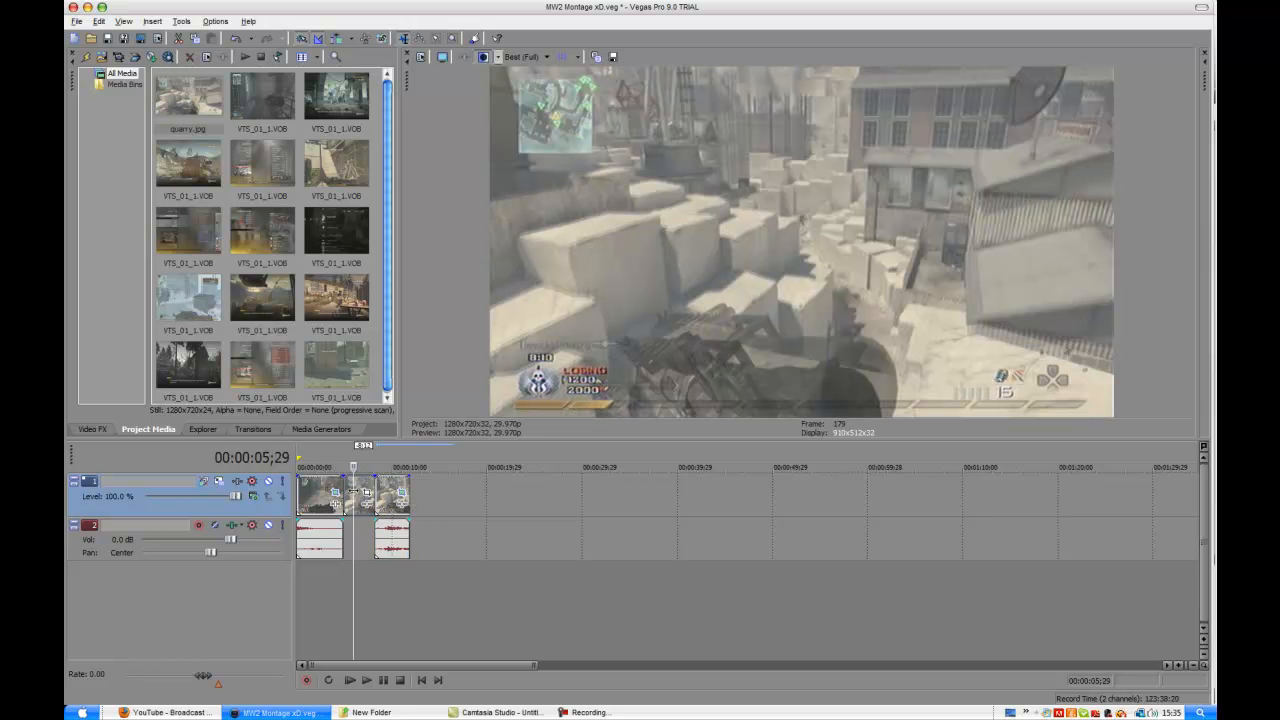
pyautogui.click(420, 680)
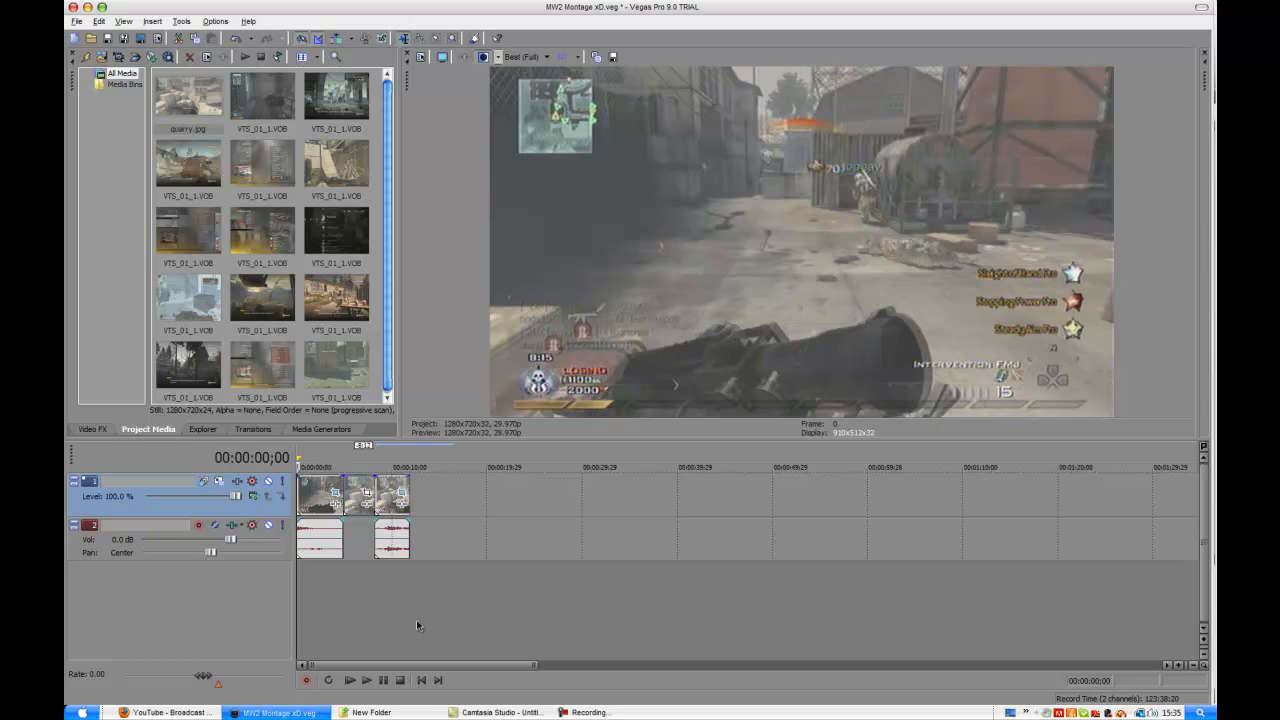
pyautogui.moveTo(348, 528)
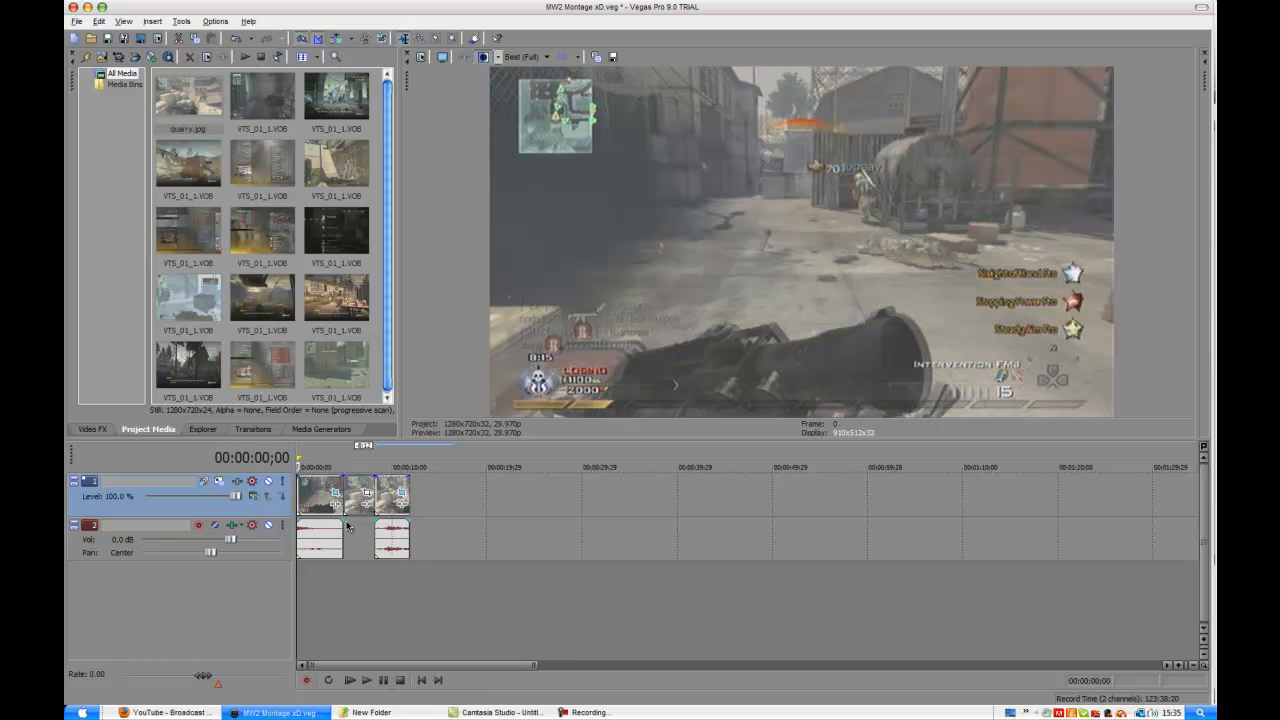
pyautogui.moveTo(372, 568)
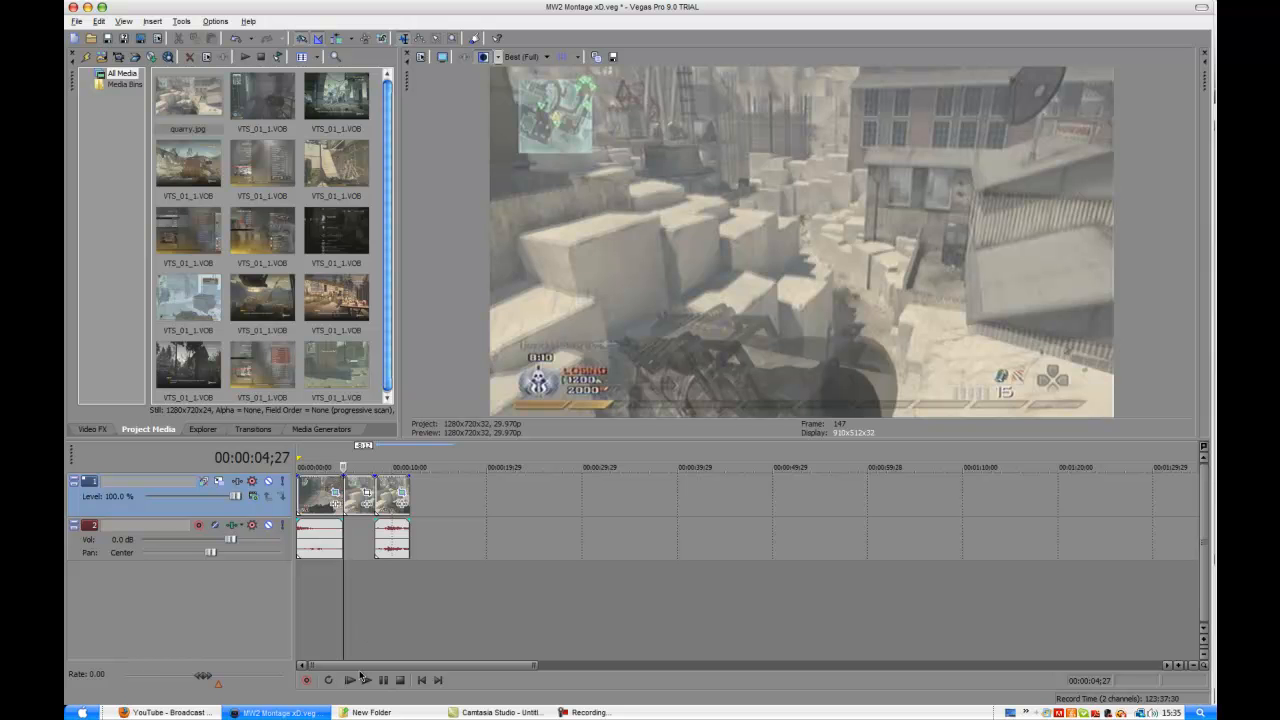
# Step: Replay the freeze-frame edit from the beginning a couple of times using the transport controls
pyautogui.click(350, 680)
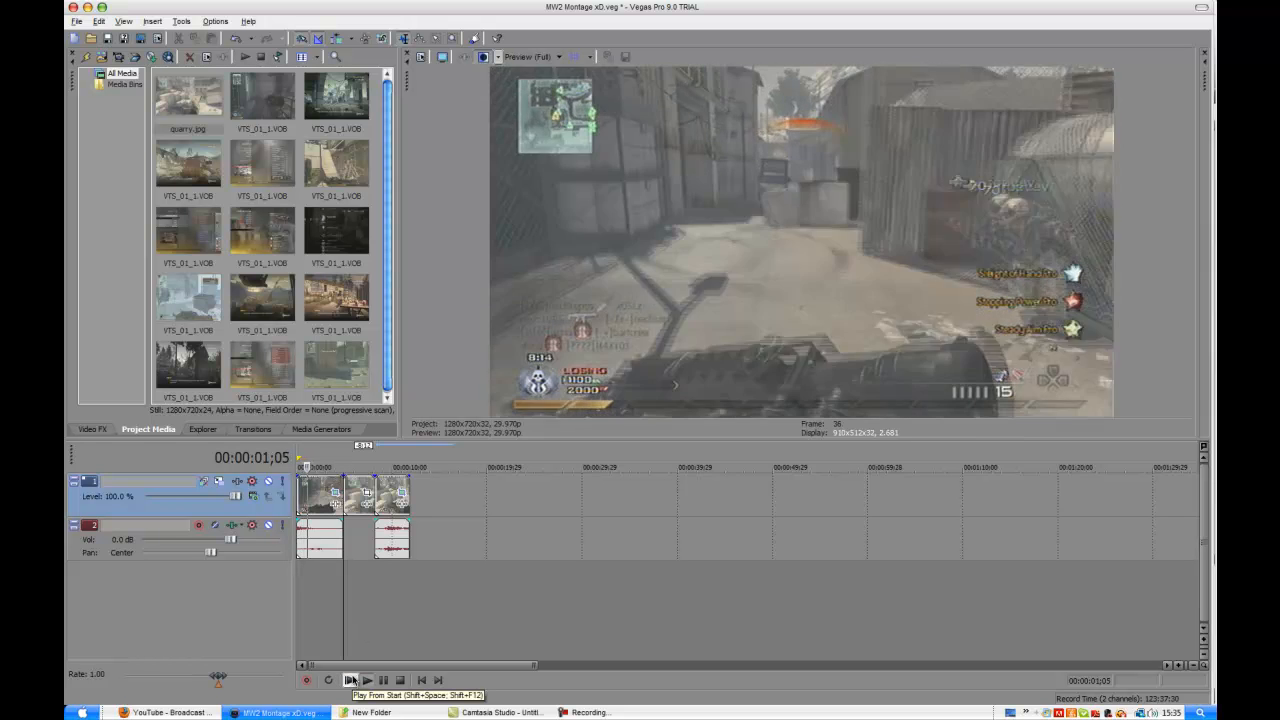
pyautogui.click(366, 680)
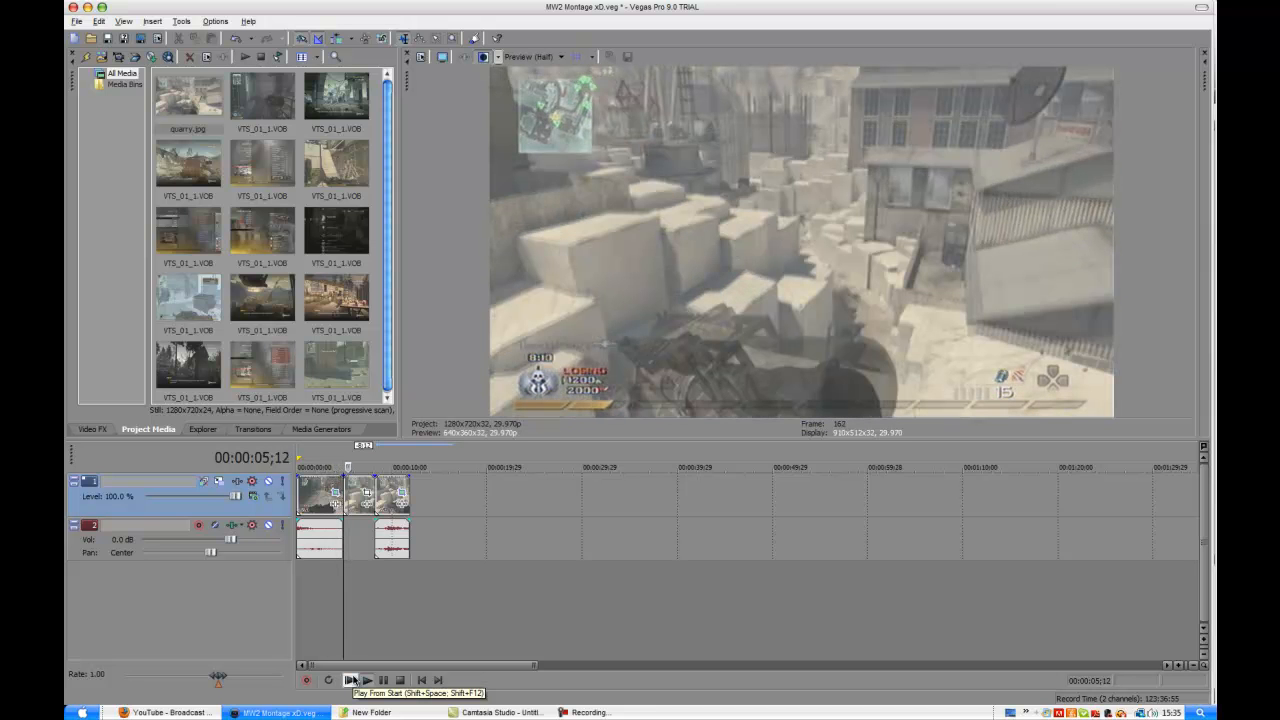
pyautogui.click(350, 680)
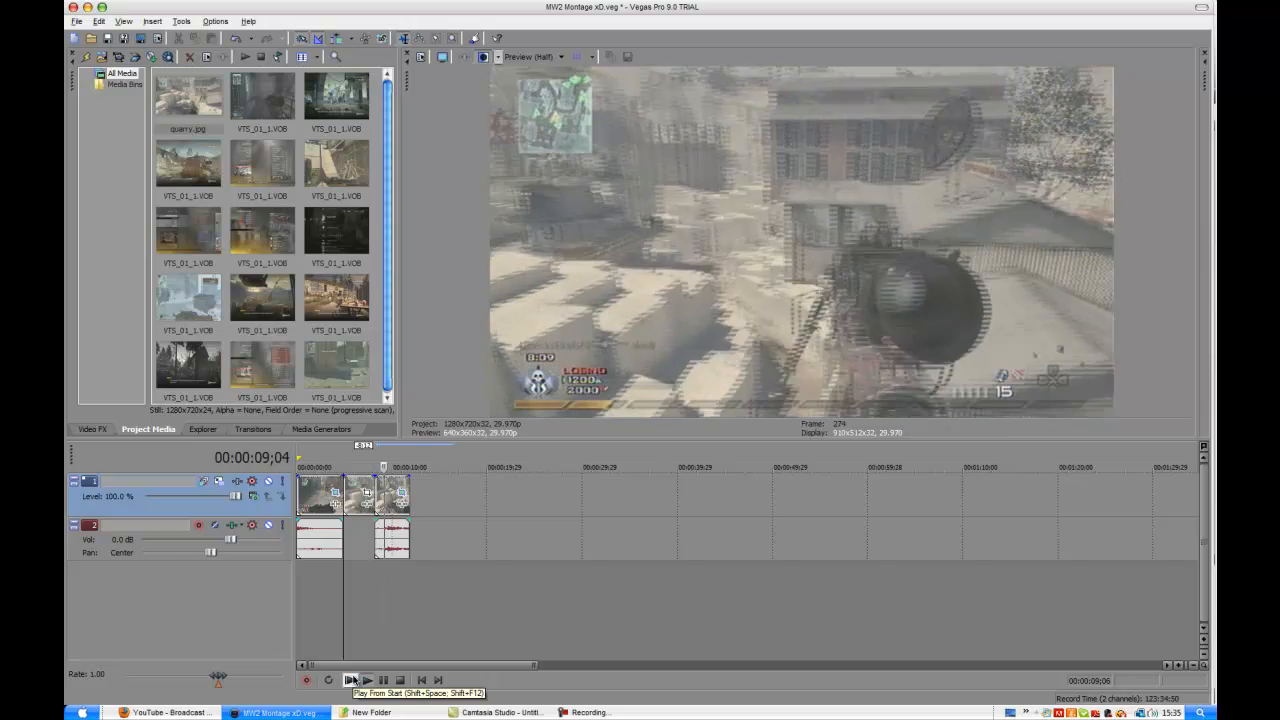
pyautogui.click(366, 680)
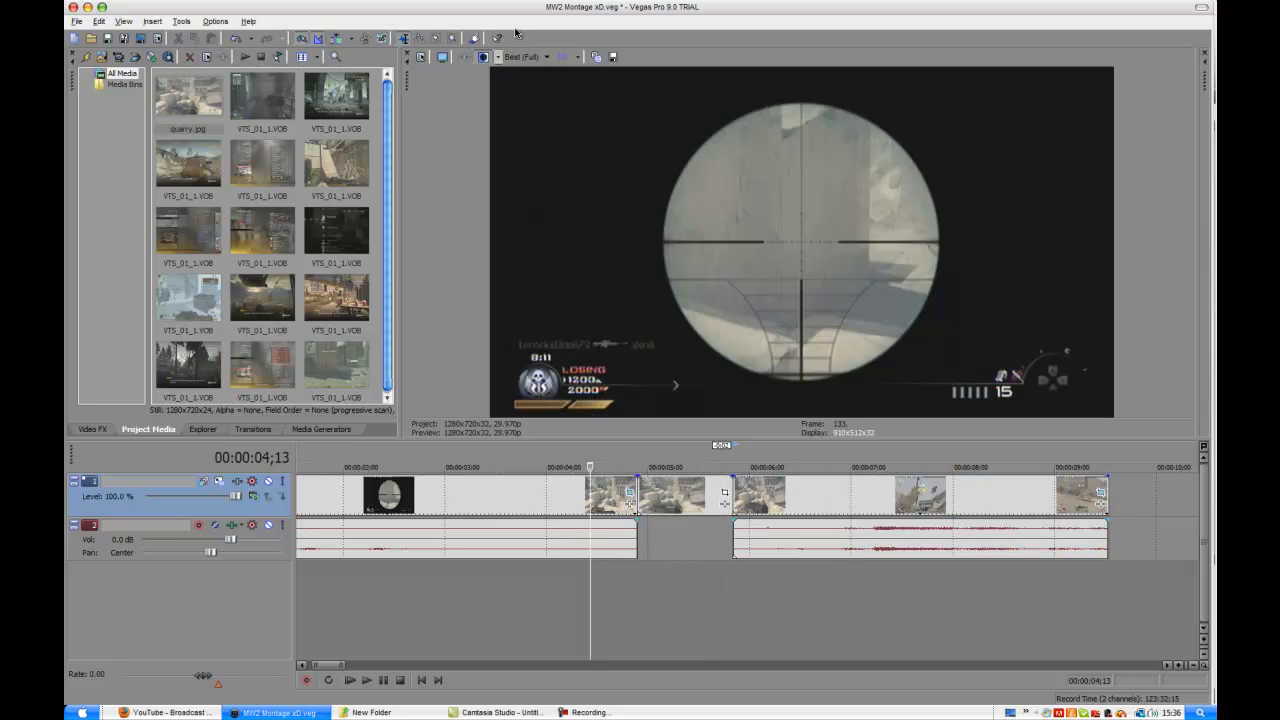
# Step: Play part of the montage and return the preview to Best > Full quality
pyautogui.click(524, 56)
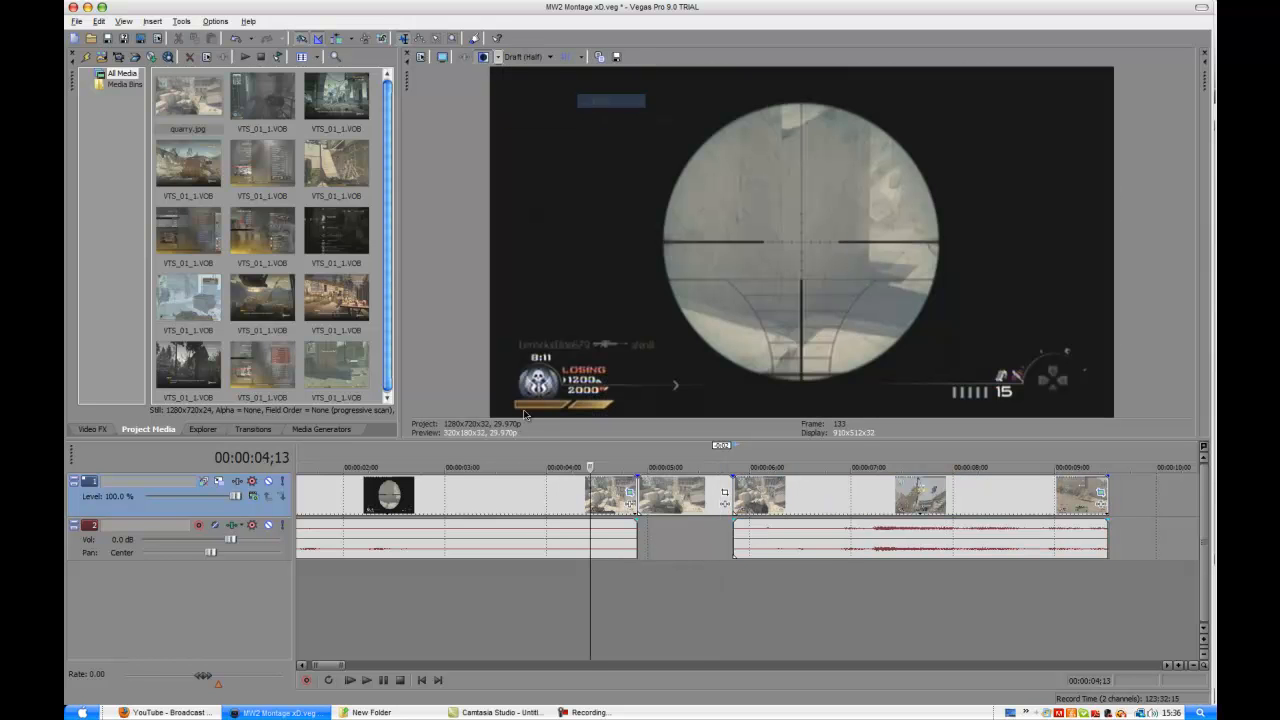
pyautogui.click(366, 680)
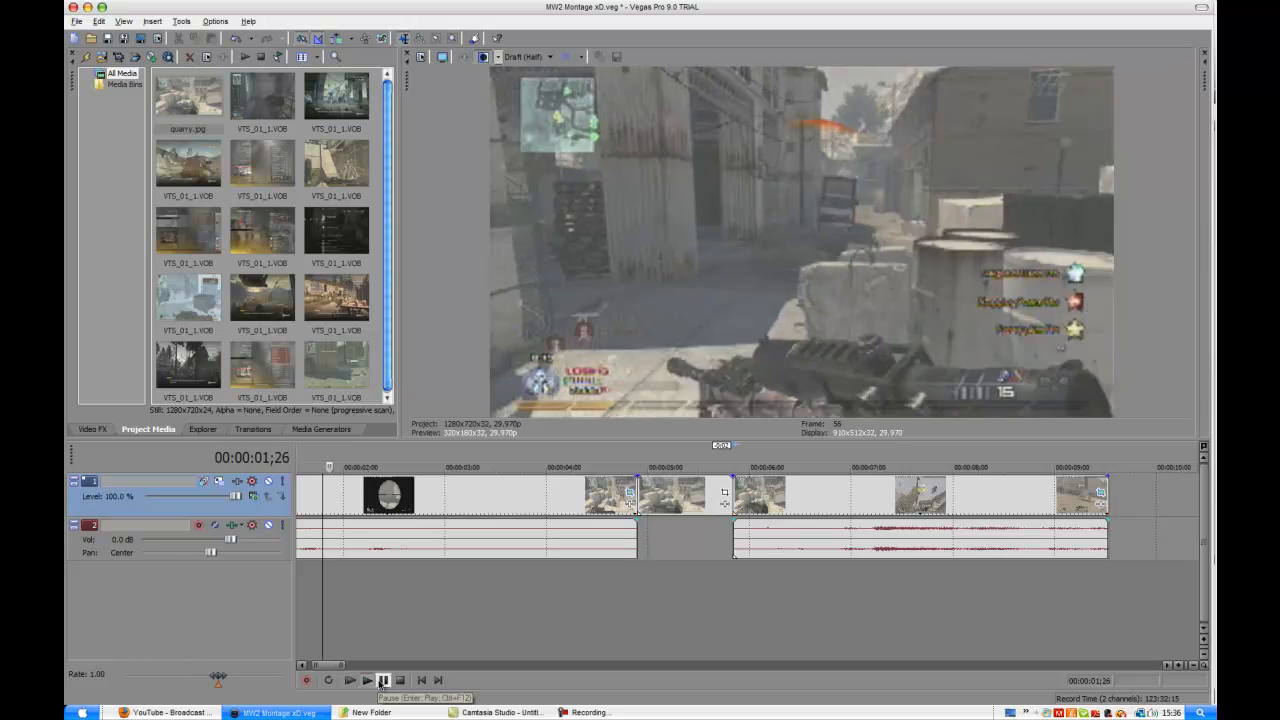
pyautogui.click(348, 680)
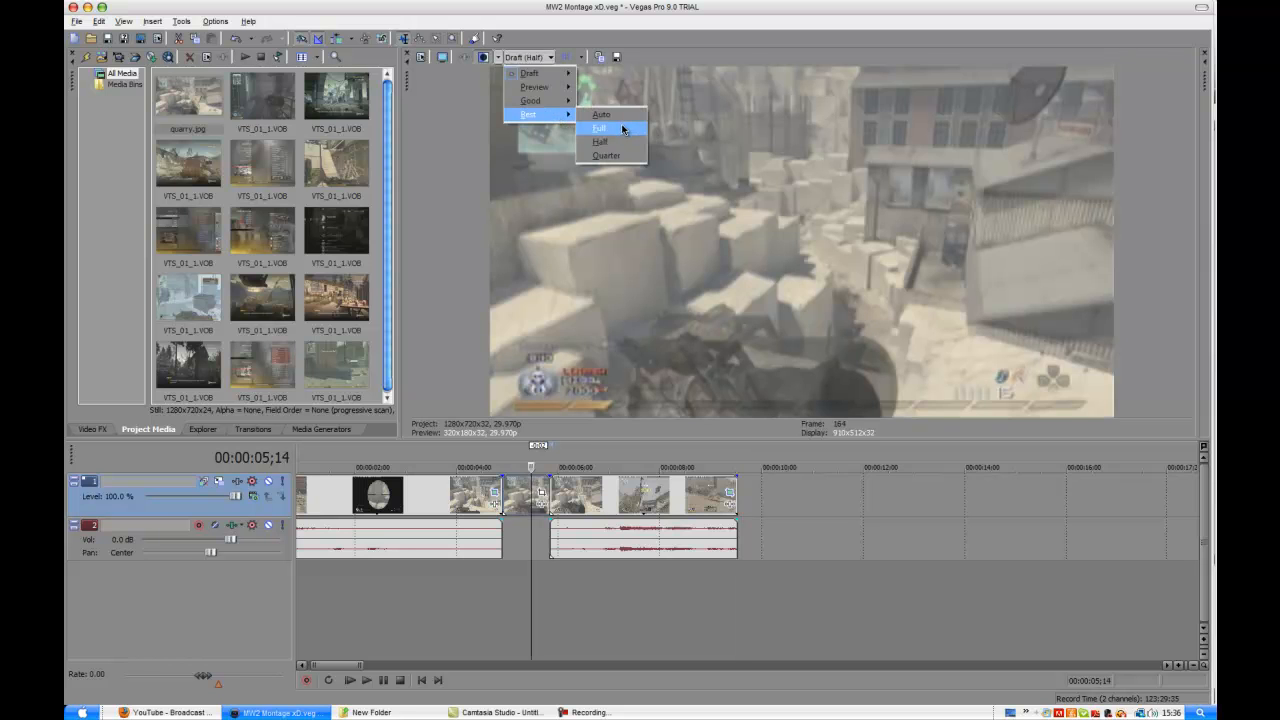
pyautogui.click(600, 128)
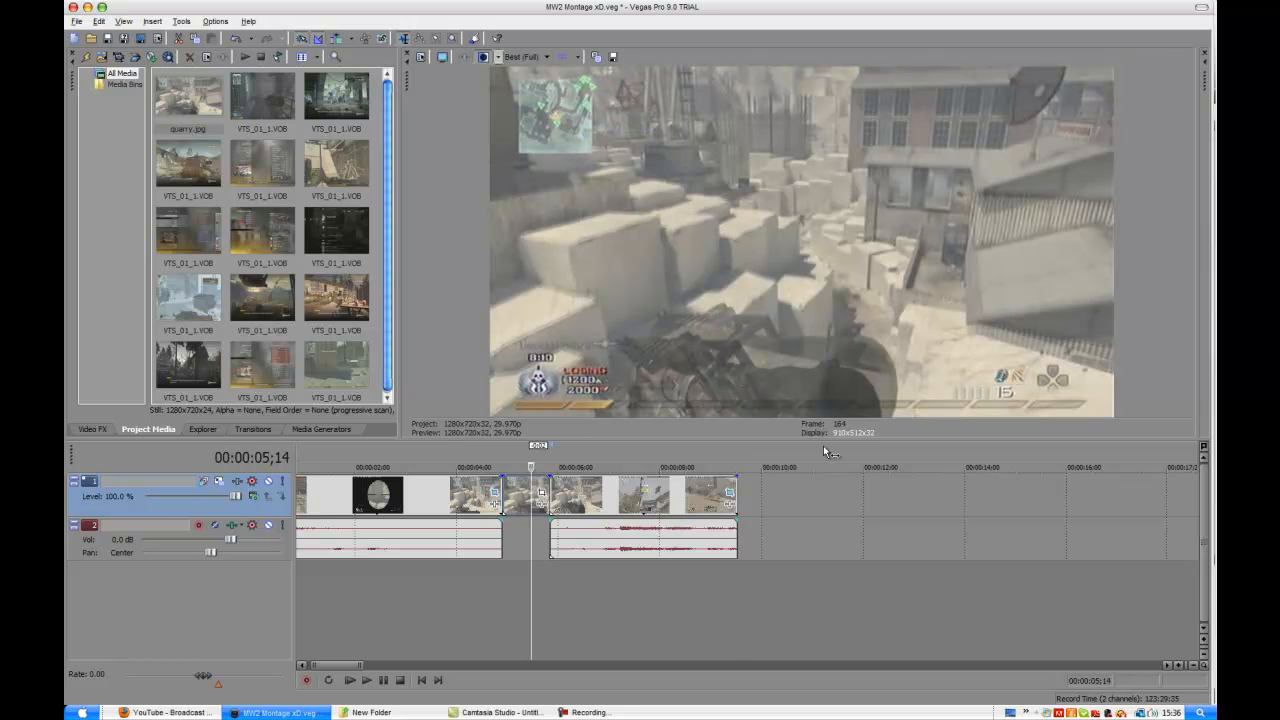